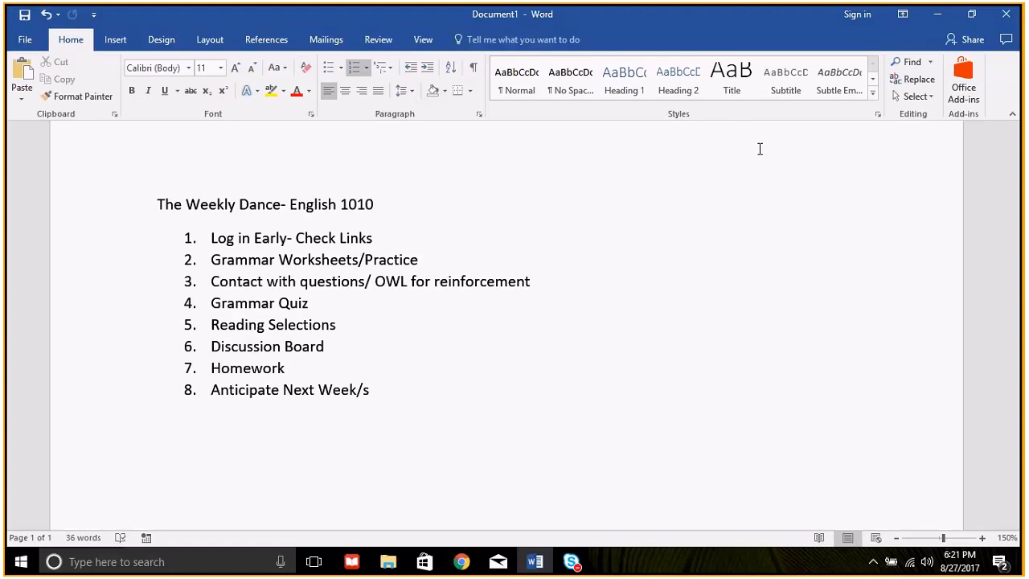
left_click(369, 390)
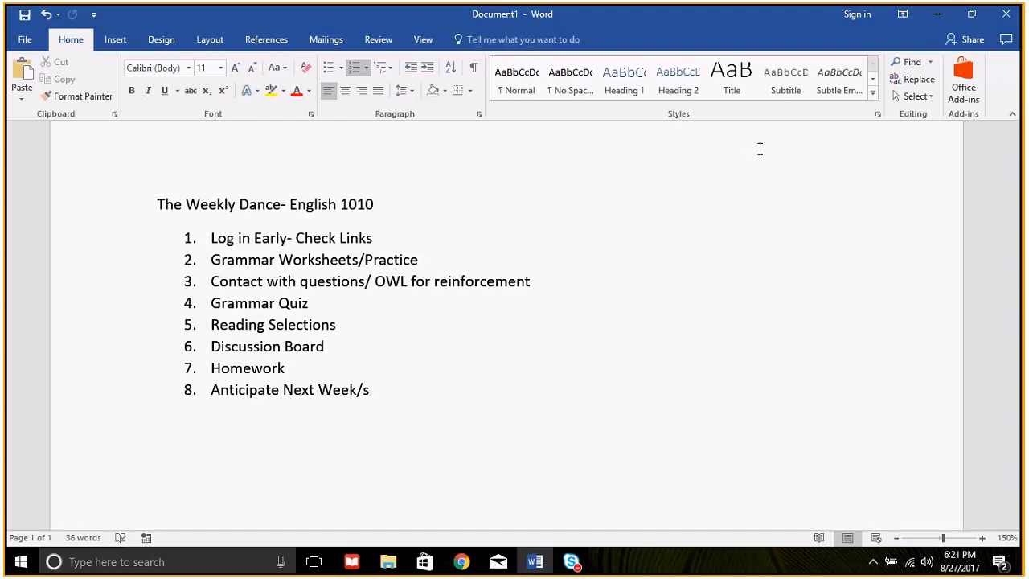
left_click(368, 390)
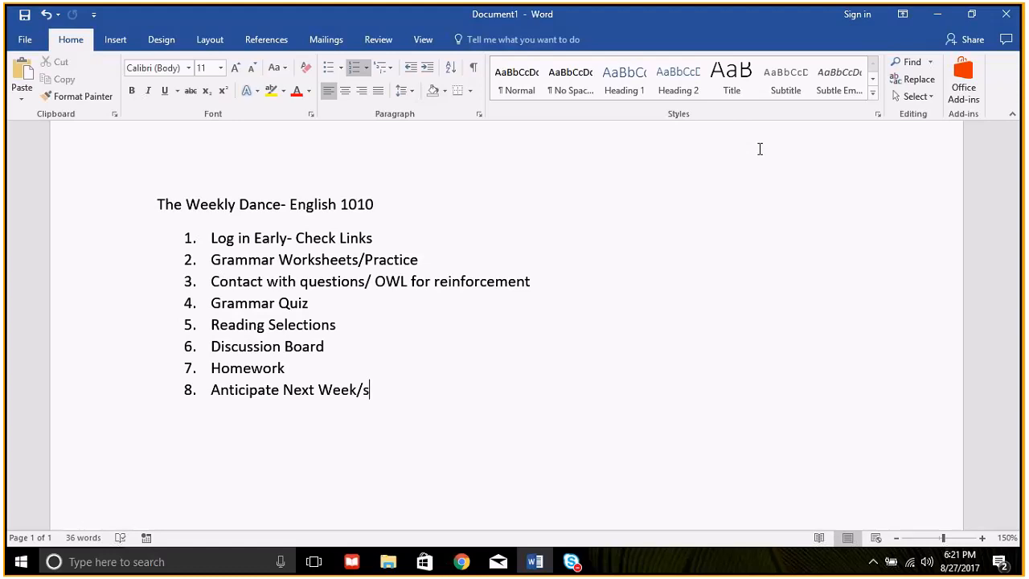